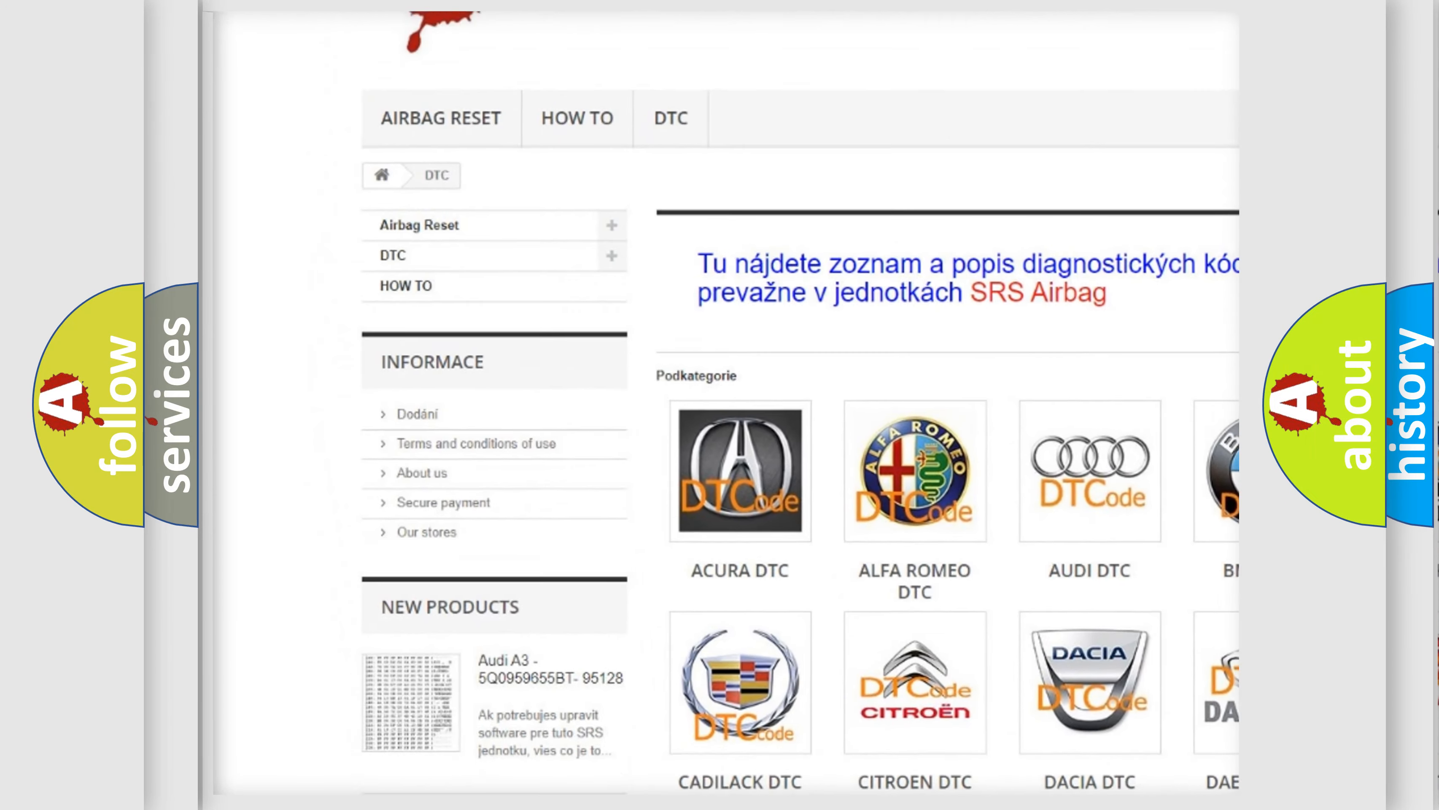
Step: Scroll down past the car brand tiles to the full DTC code list
scroll(down, 3)
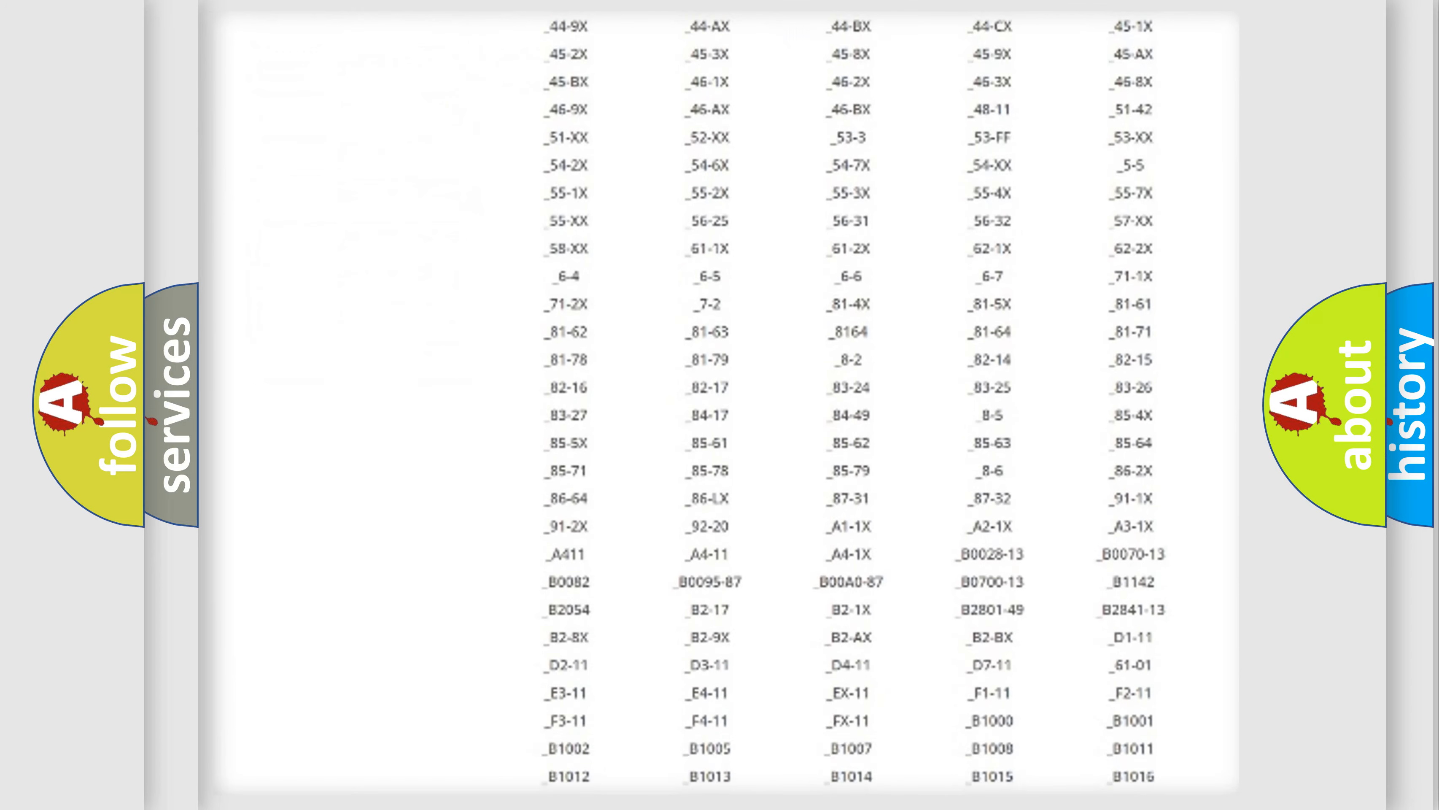
scroll(down, 3)
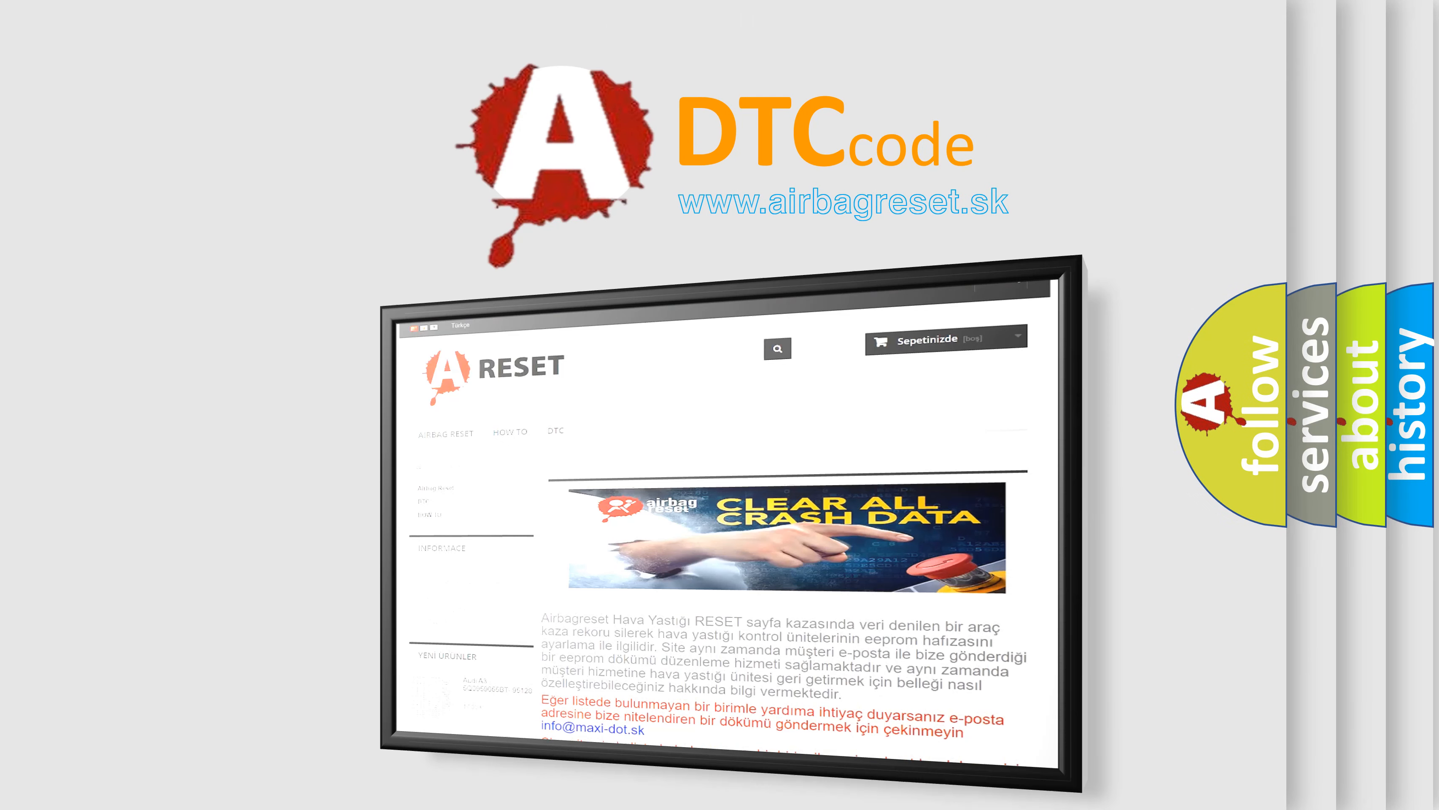
Step: Switch the framed airbagreset.sk site from the Turkish to the Russian version
click(422, 328)
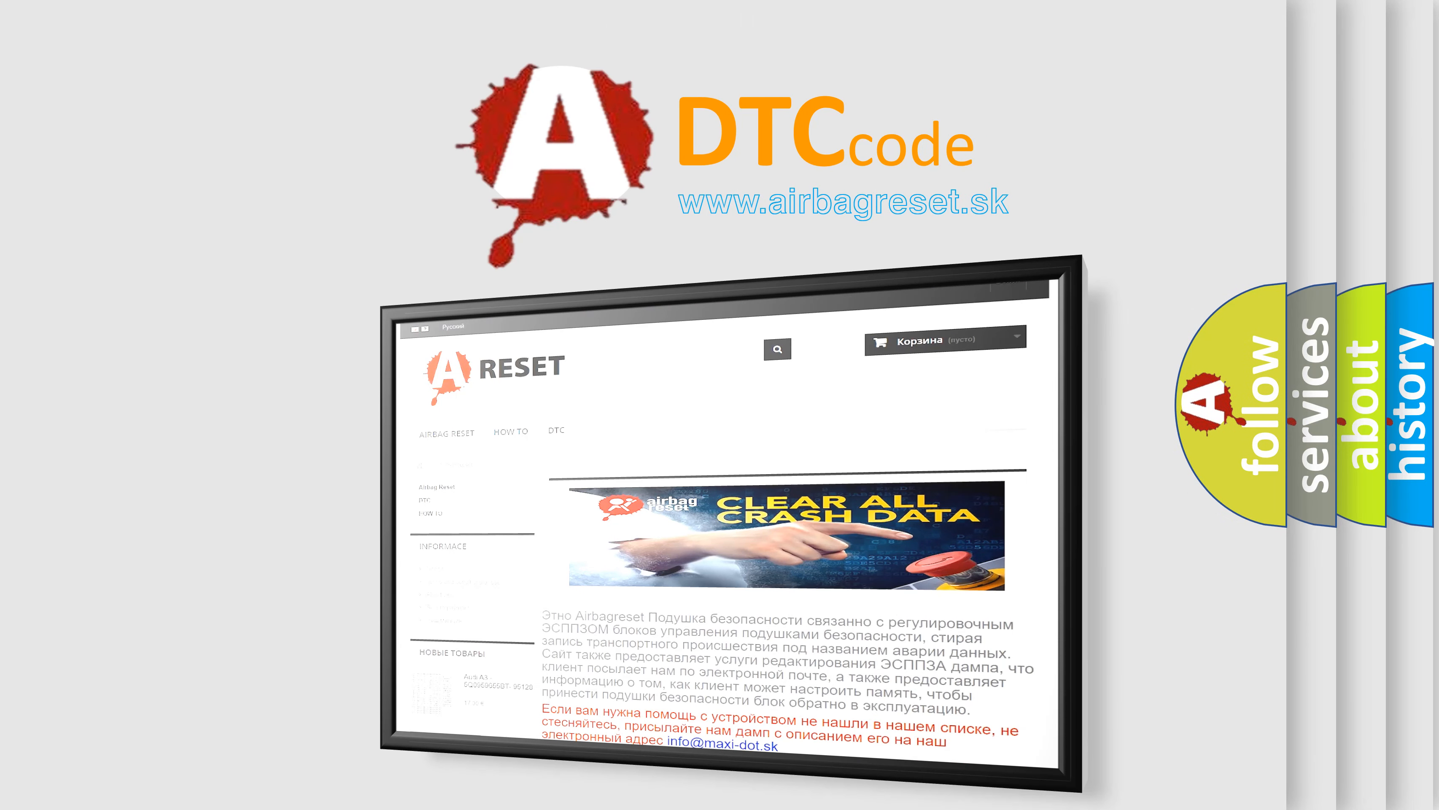